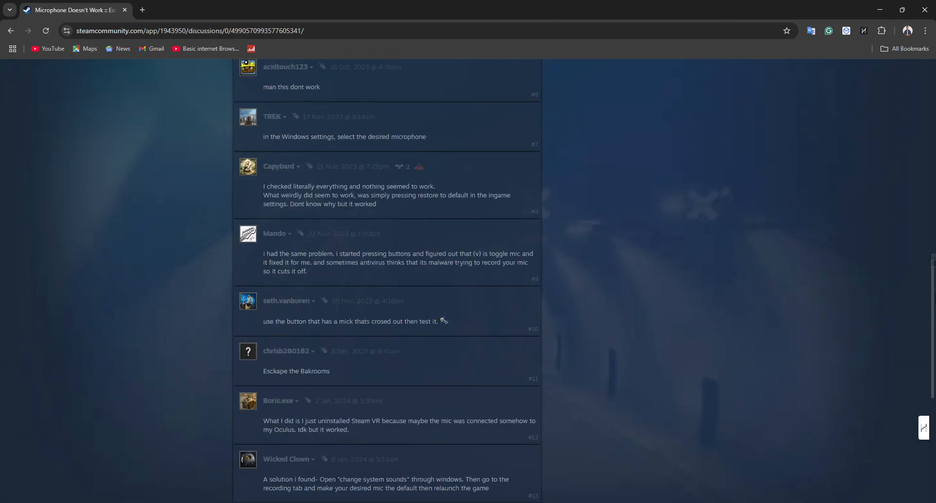
Step: Scroll through the Steam thread replies and back to its top
scroll("up", 3)
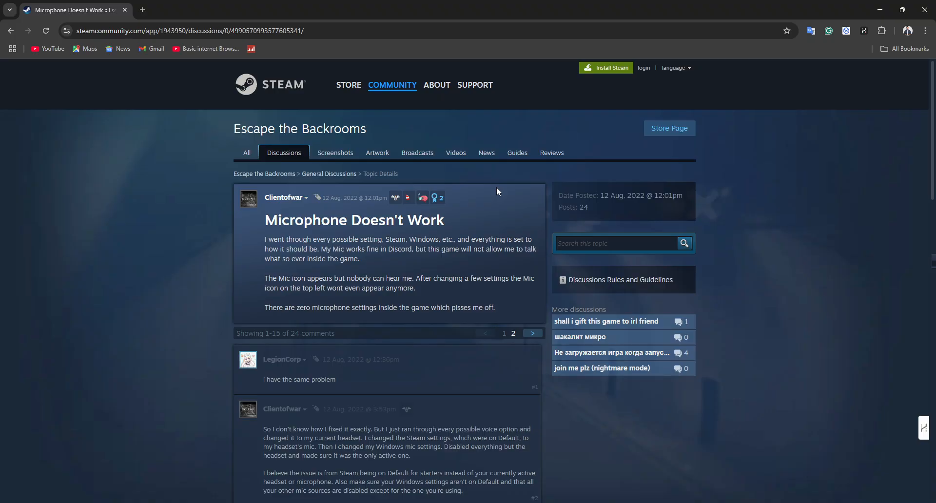
mouse_move(525, 355)
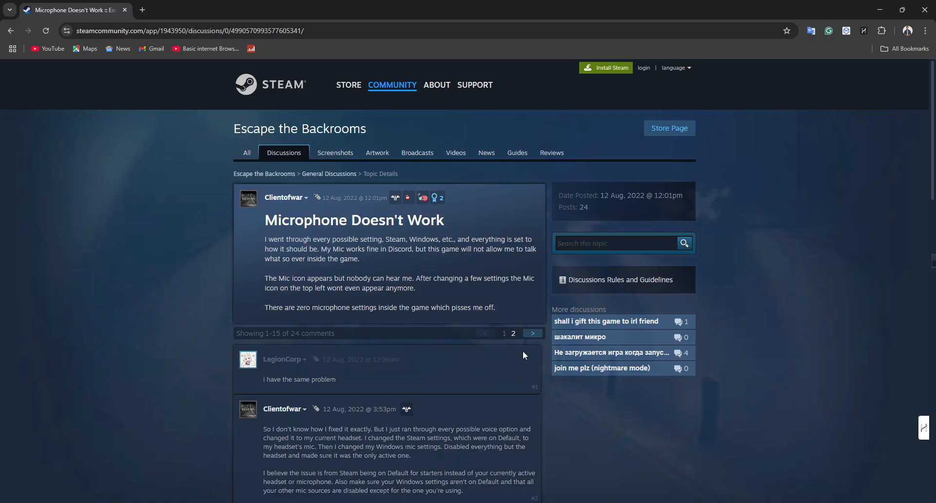
mouse_move(468, 298)
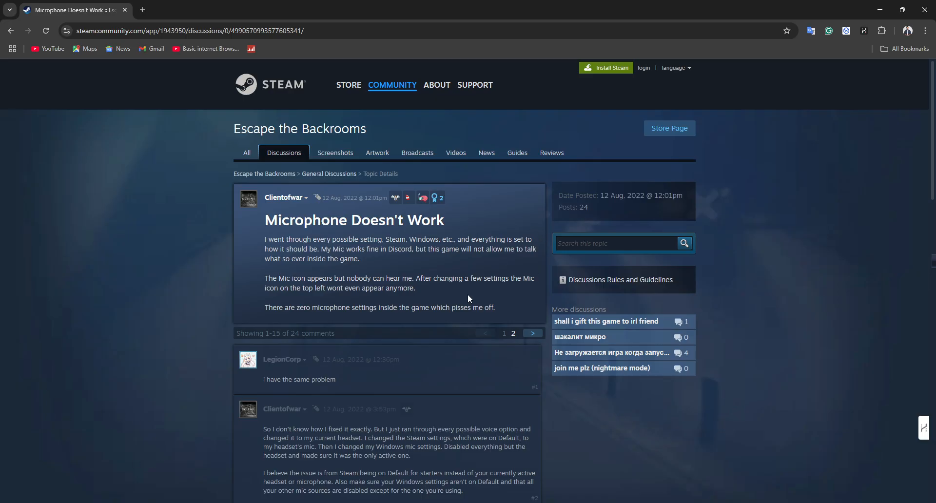
mouse_move(407, 409)
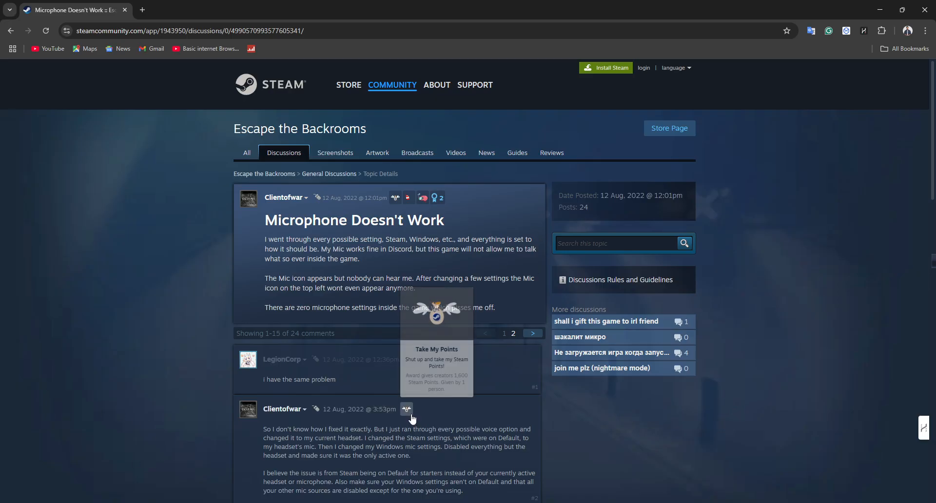
mouse_move(392, 355)
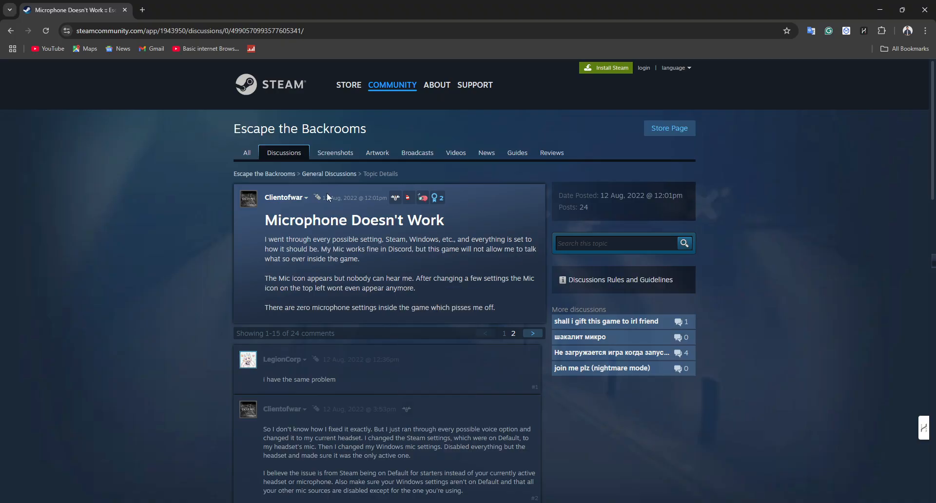
scroll("down", 3)
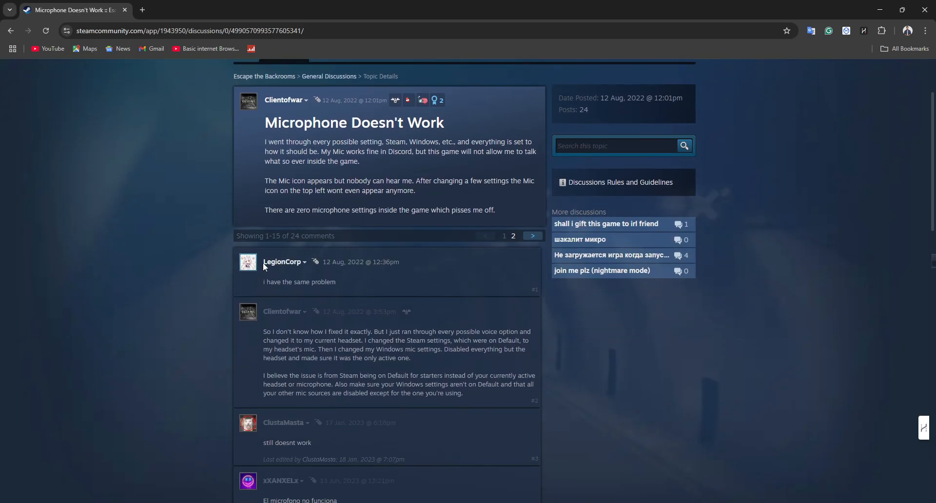
mouse_move(248, 262)
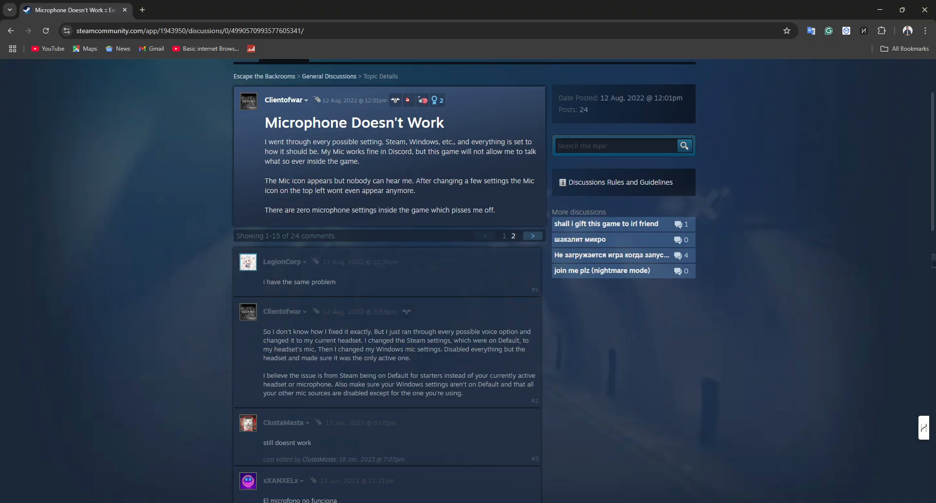
mouse_move(174, 273)
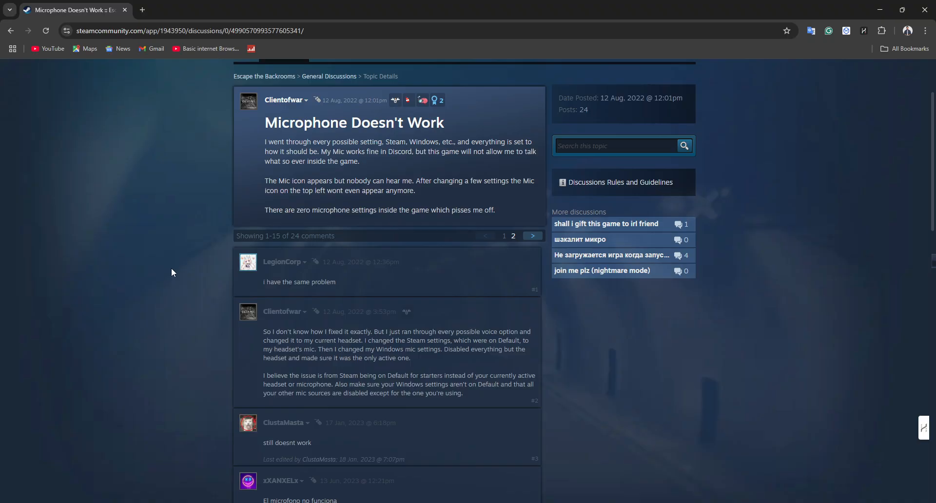
scroll("up", 3)
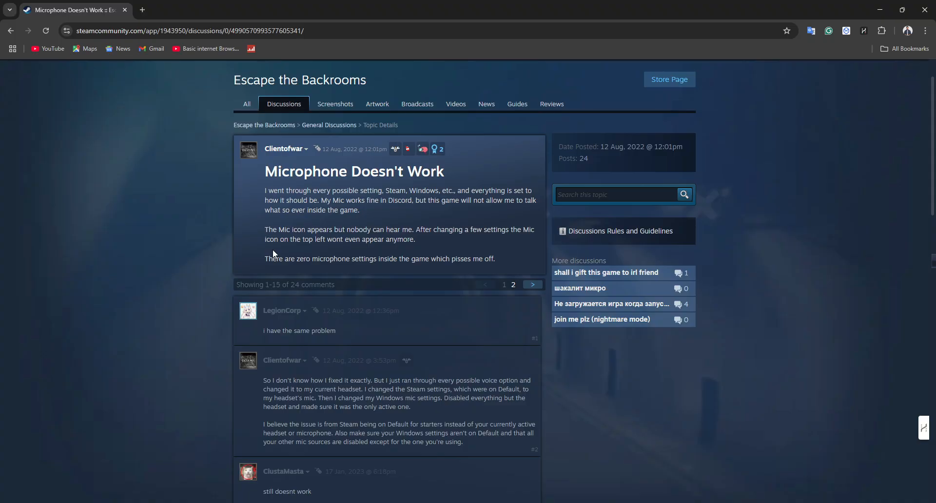
mouse_move(344, 310)
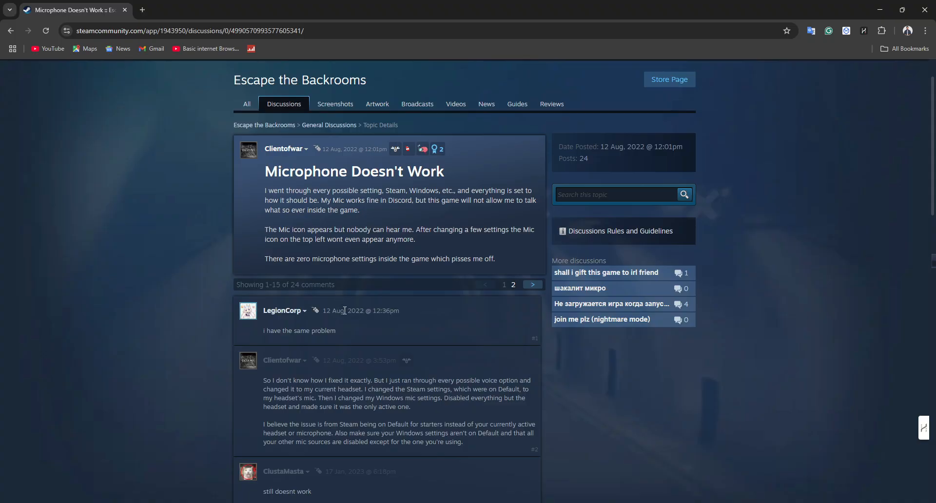
mouse_move(402, 324)
type("sound settingsd")
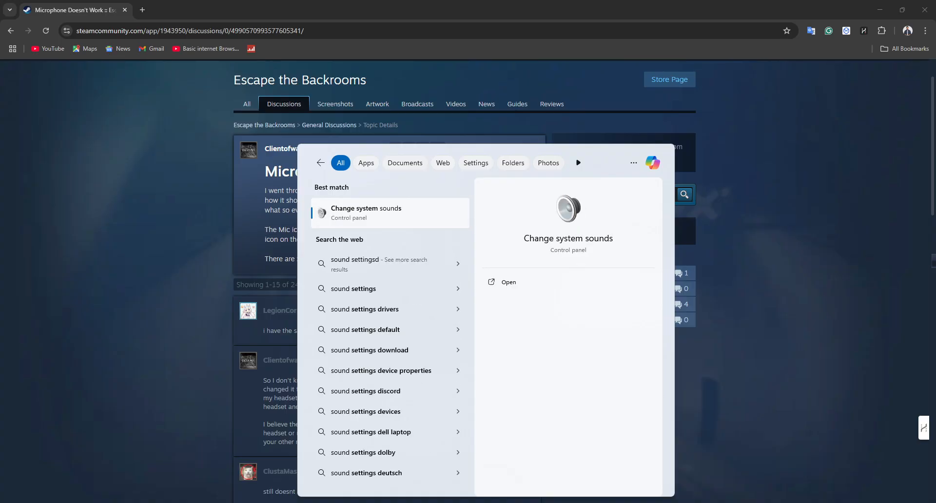
Step: Open the System > Sound page and scroll to the full device list
left_click(508, 282)
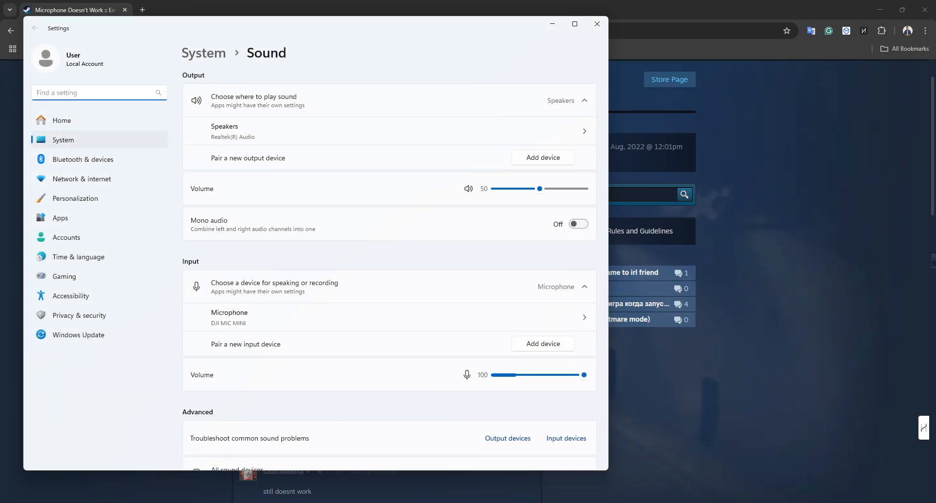
mouse_move(649, 233)
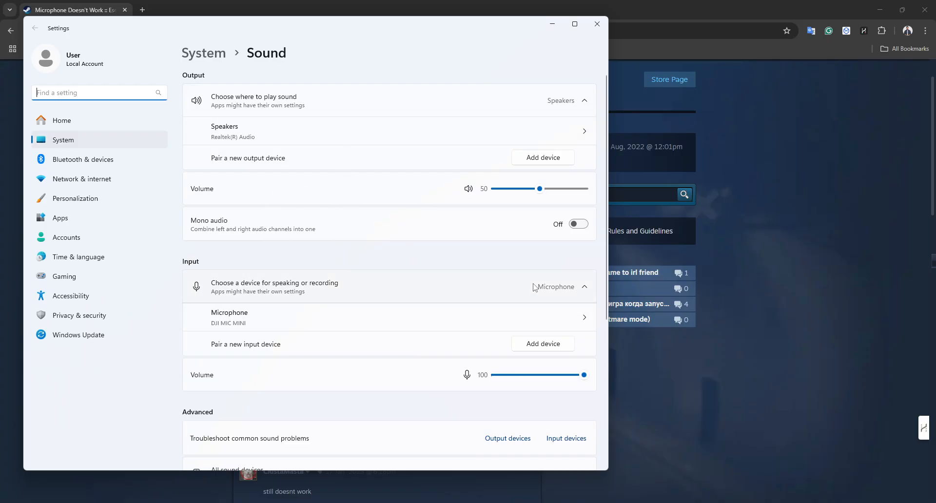
scroll("down", 3)
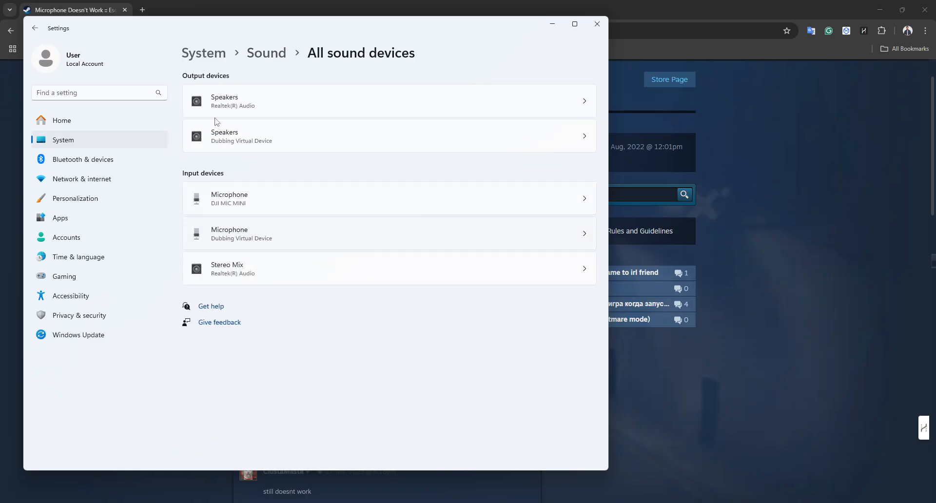
mouse_move(283, 113)
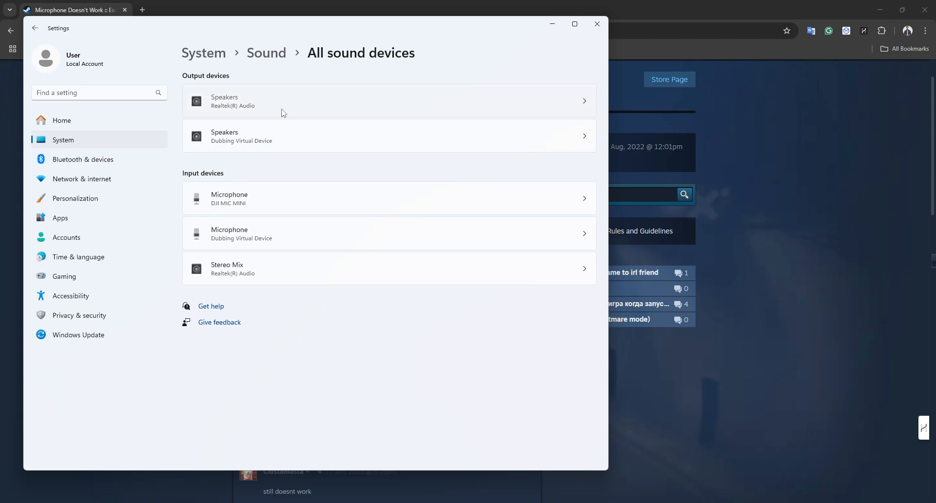
Step: Peek at the Realtek Speakers properties and return to the main Sound page
left_click(389, 100)
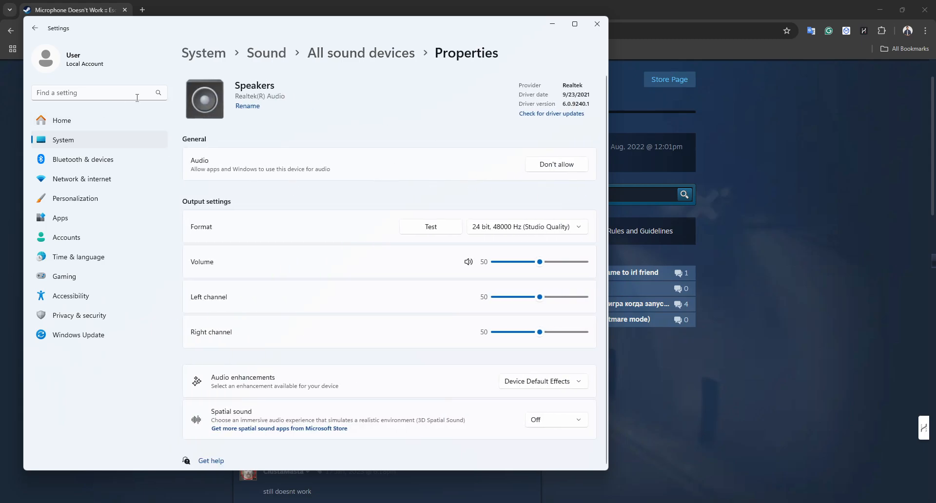
left_click(34, 28)
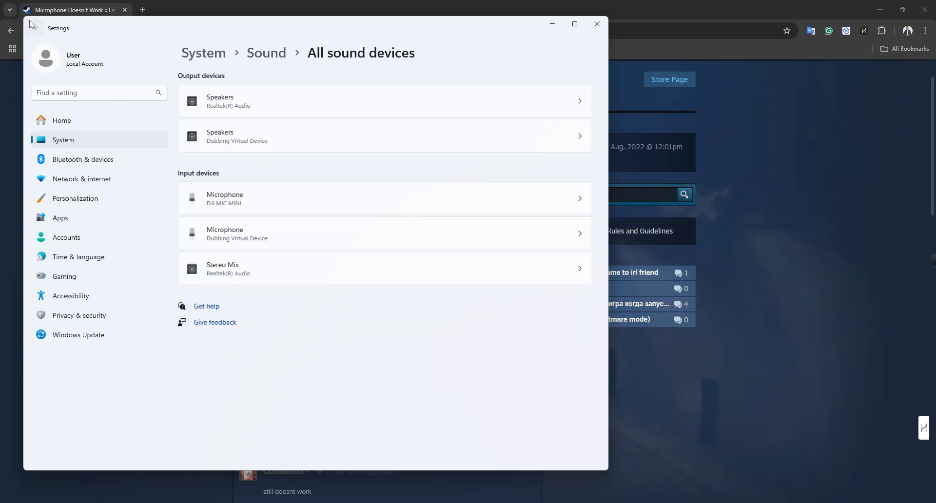
left_click(35, 27)
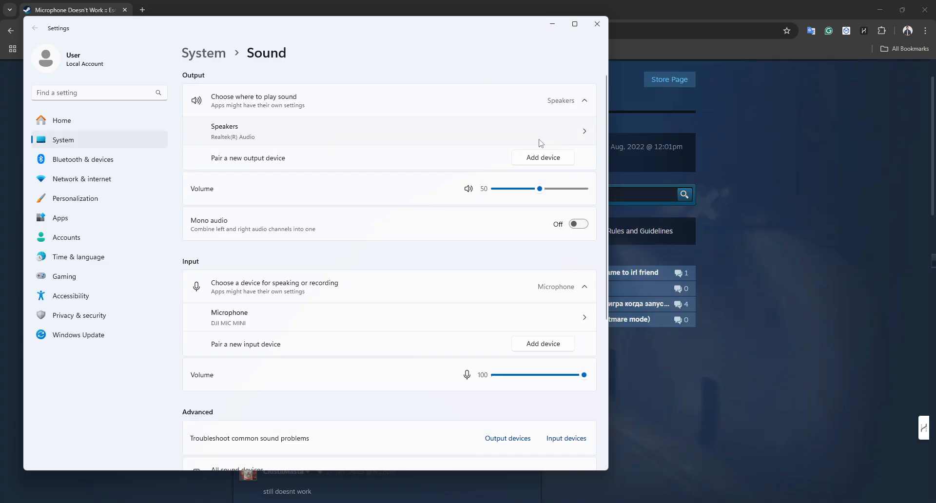
Step: Start Add device, then cancel the pairing dialog
left_click(542, 158)
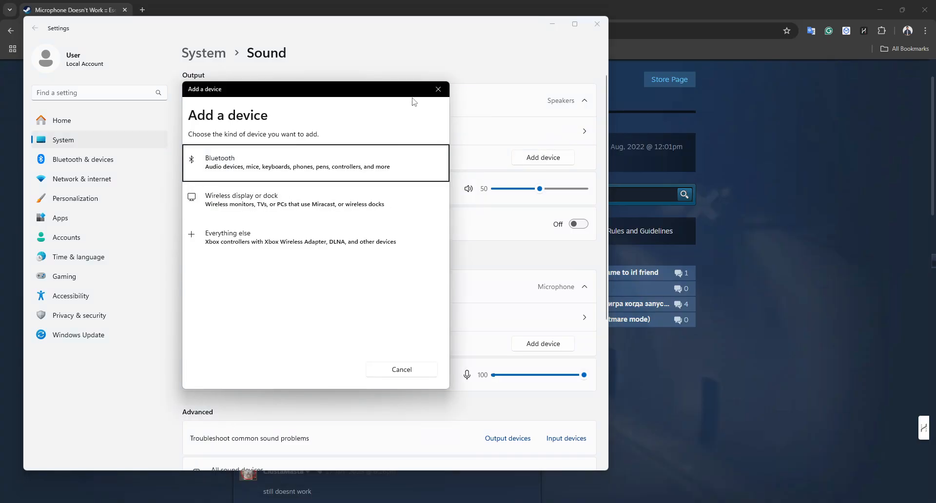
left_click(402, 369)
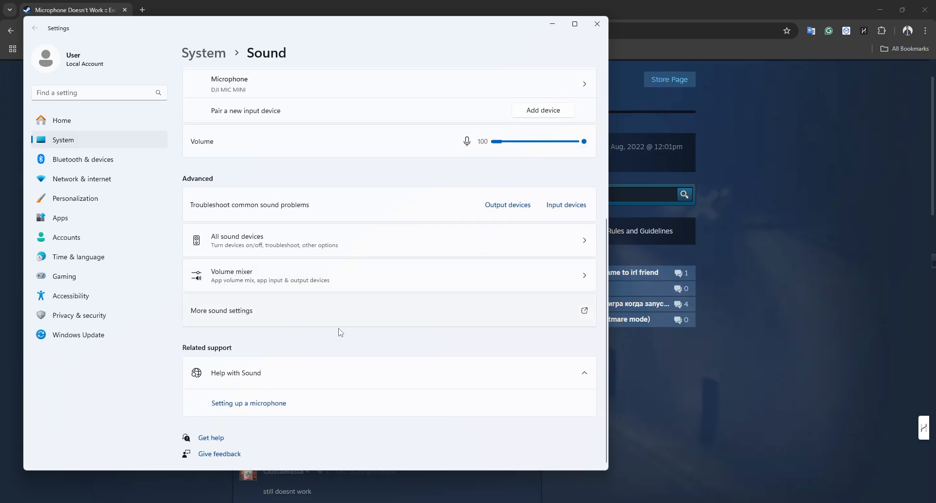
mouse_move(269, 318)
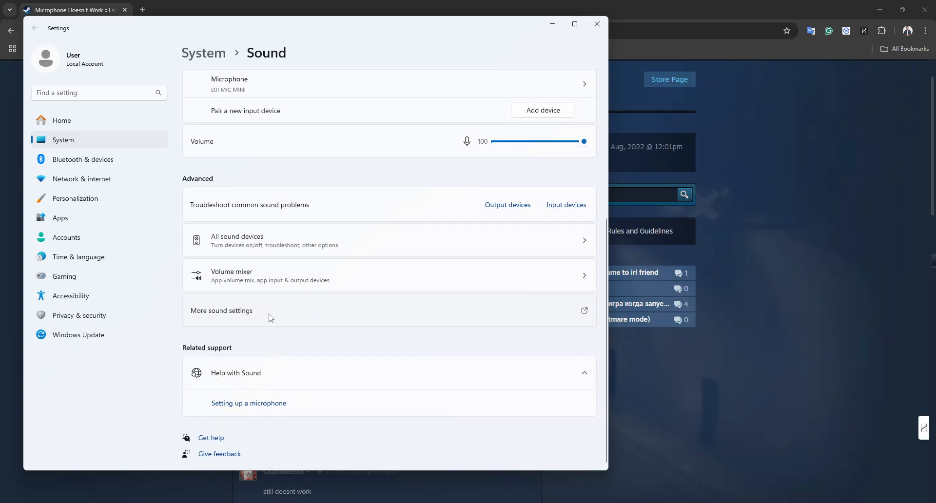
Step: Show the Recording devices in the classic Sound panel and select DJI MIC MINI
left_click(222, 310)
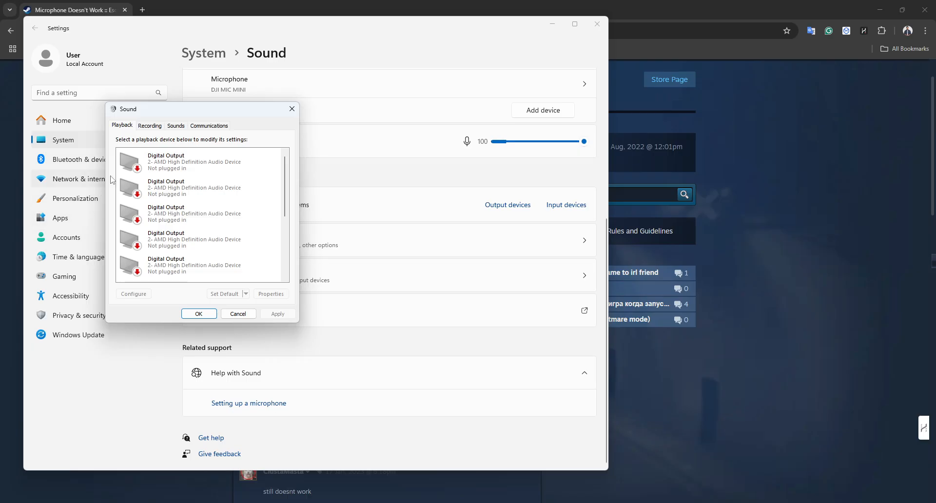
left_click(150, 126)
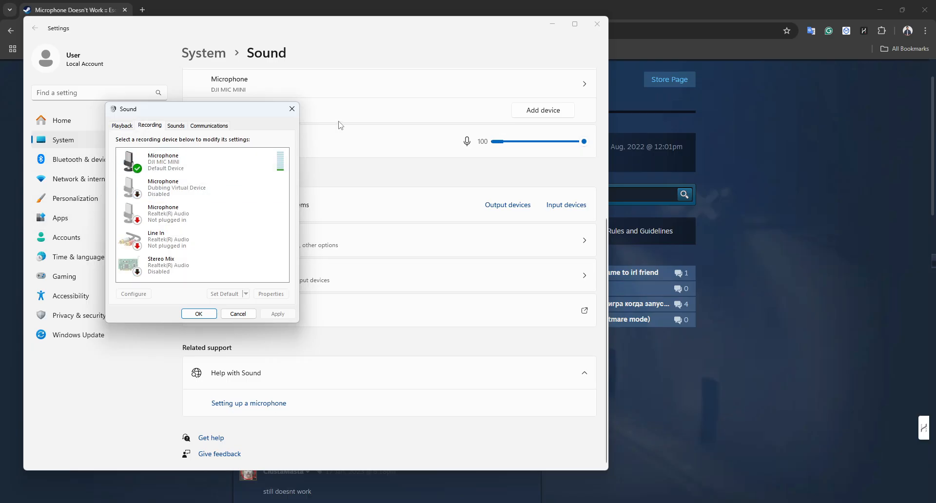
left_click(202, 161)
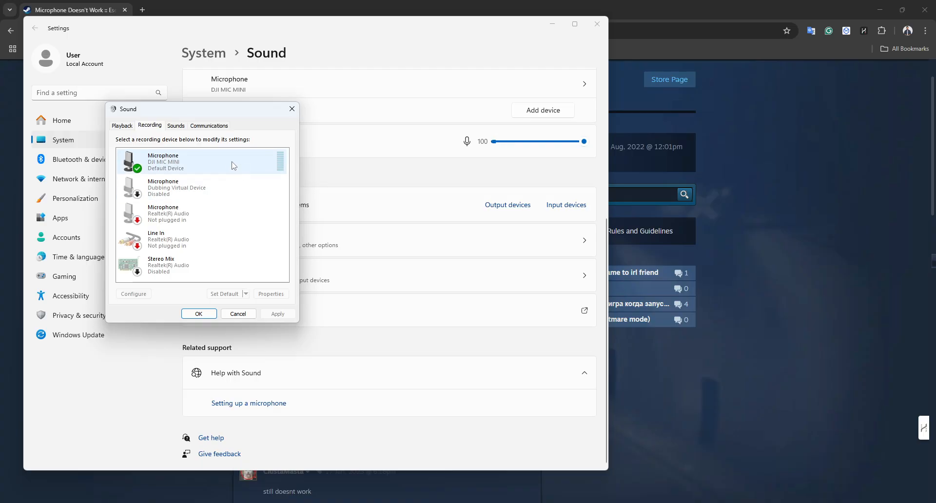
left_click(203, 214)
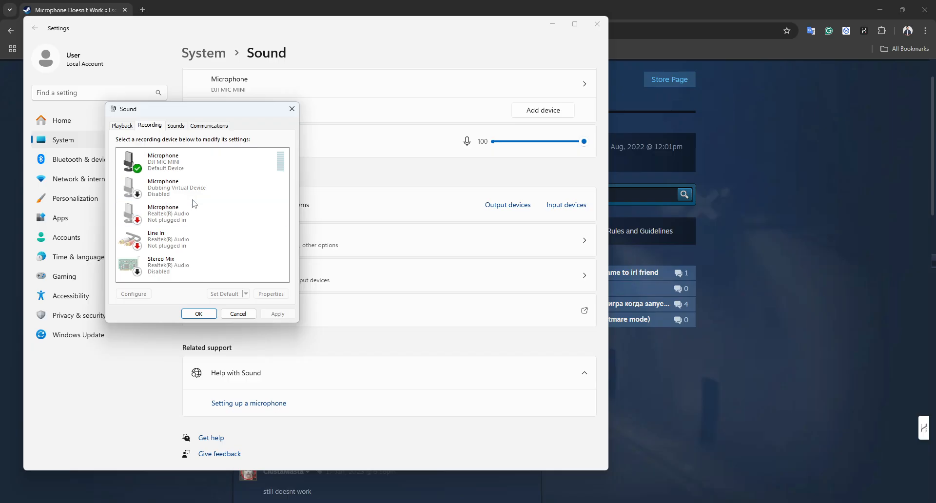
Step: Check Enable/Disable options for Dubbing Virtual Device and DJI MIC MINI, then cancel without changes
right_click(173, 187)
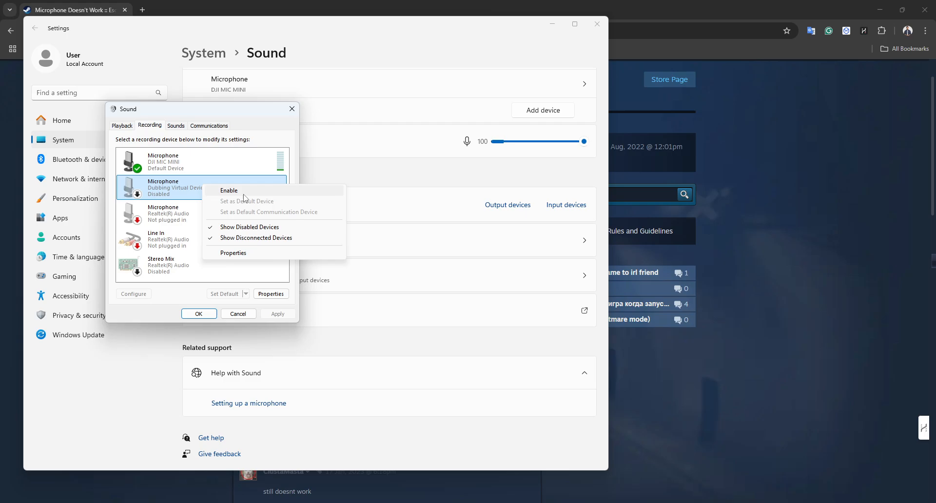
right_click(162, 161)
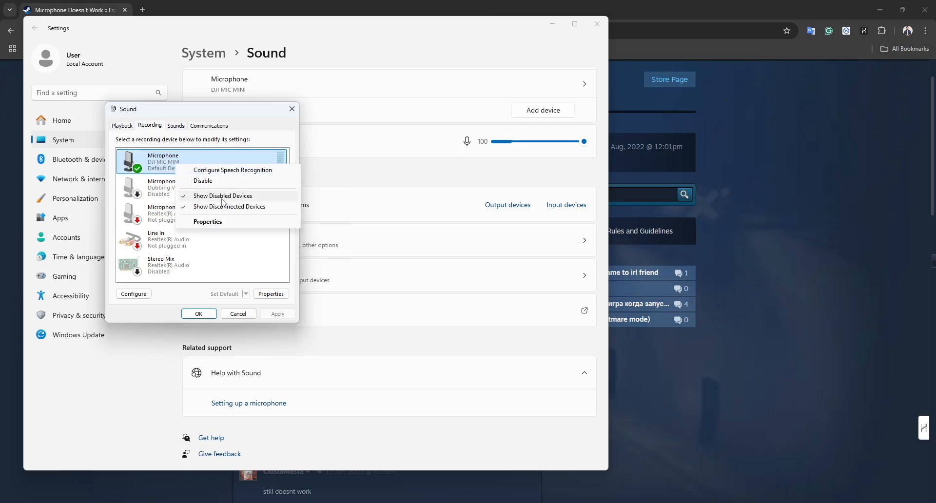
mouse_move(203, 181)
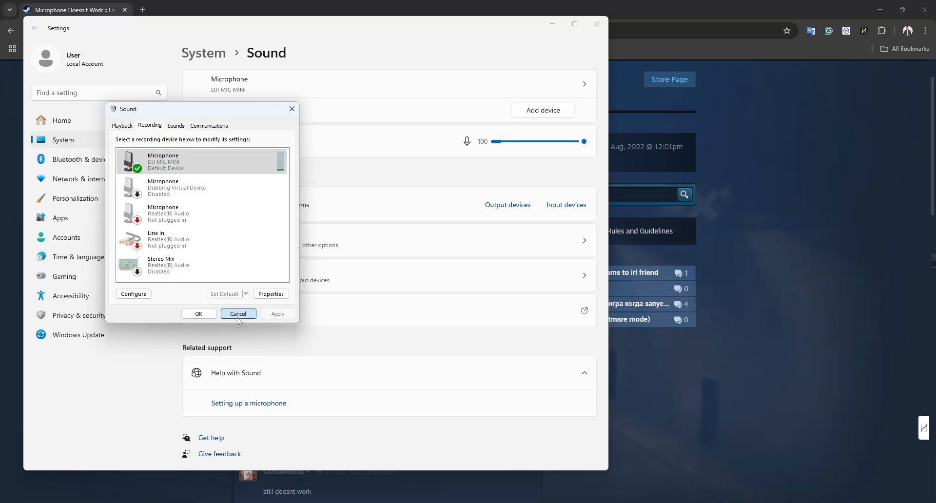
left_click(238, 314)
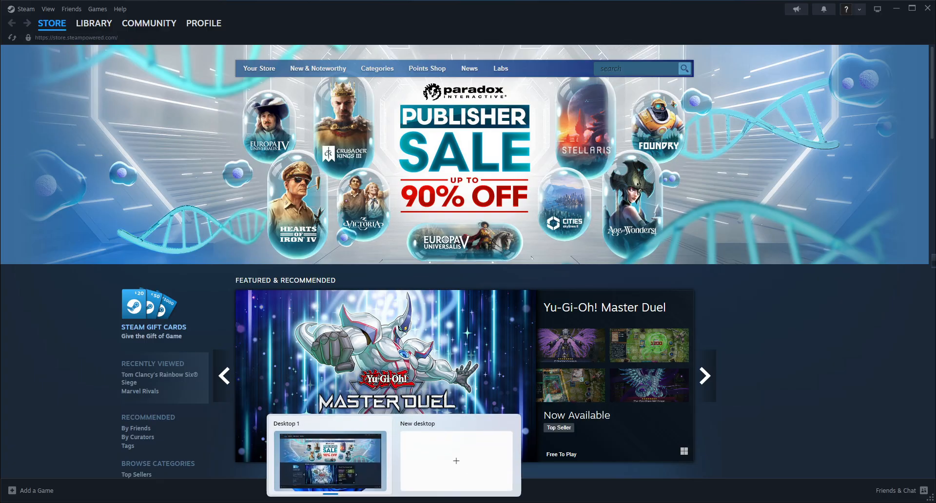
Step: Dismiss the Task View popup and return to the Steam Store front page
left_click(526, 139)
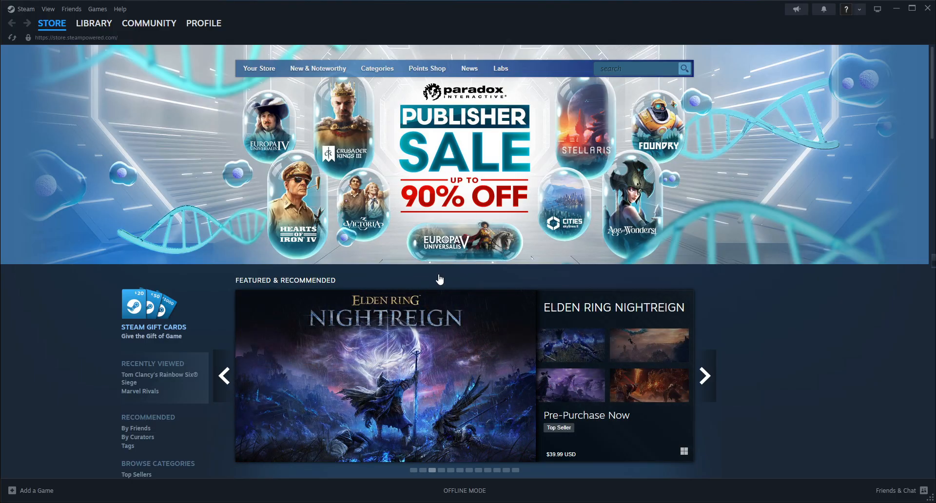
left_click(148, 23)
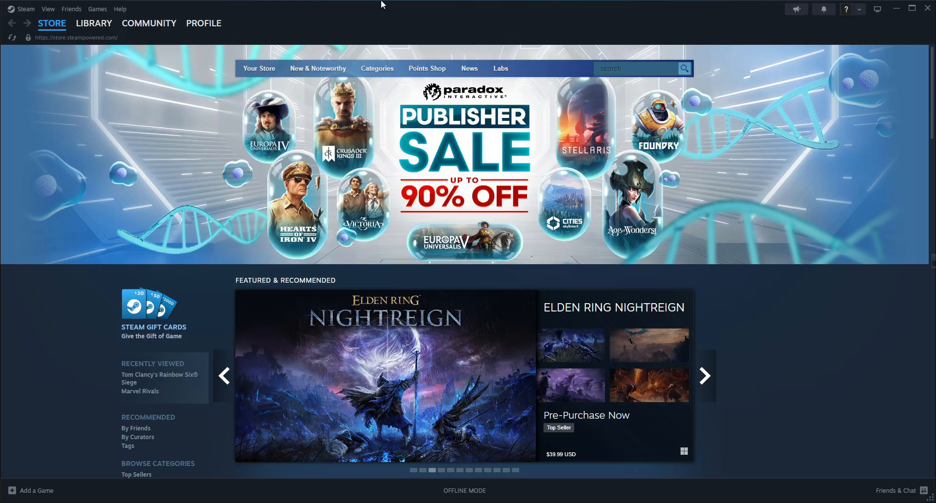
left_click(703, 376)
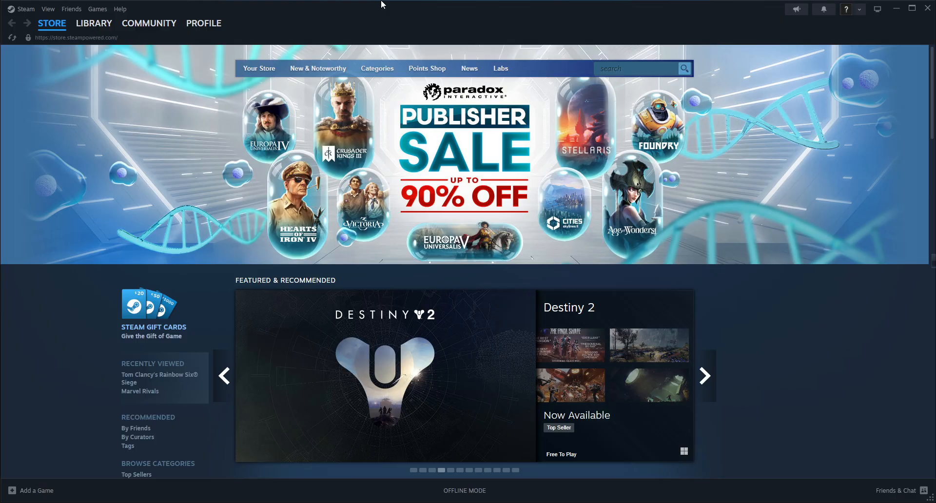
mouse_move(420, 5)
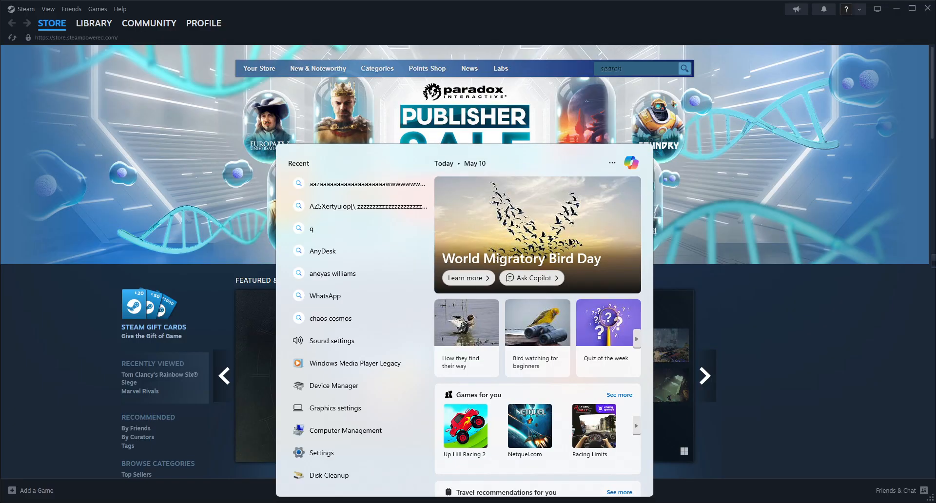
Step: Search 'sys', open advanced system settings and show the System Protection page
type("system settibg")
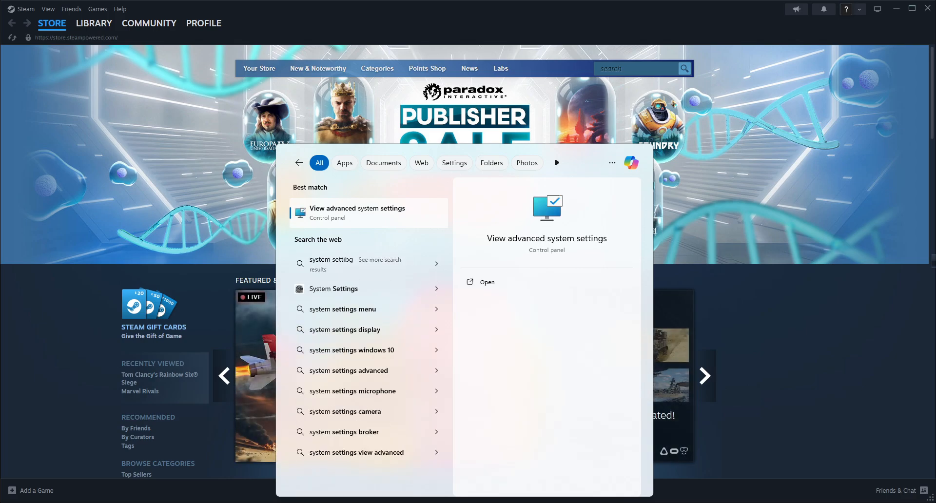
left_click(357, 212)
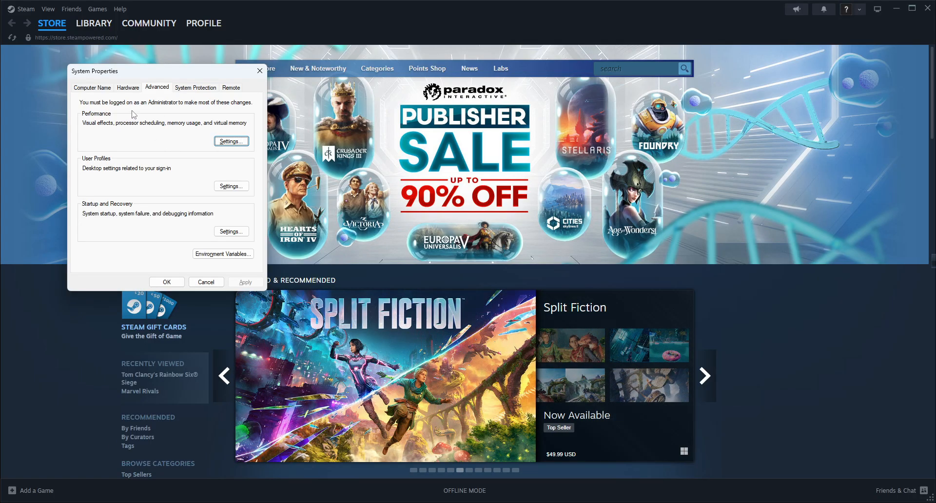
mouse_move(221, 130)
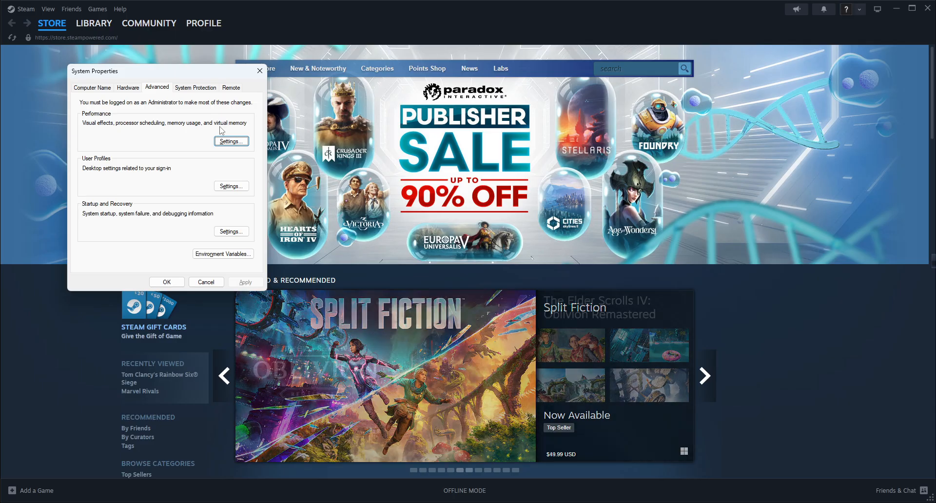
left_click(195, 87)
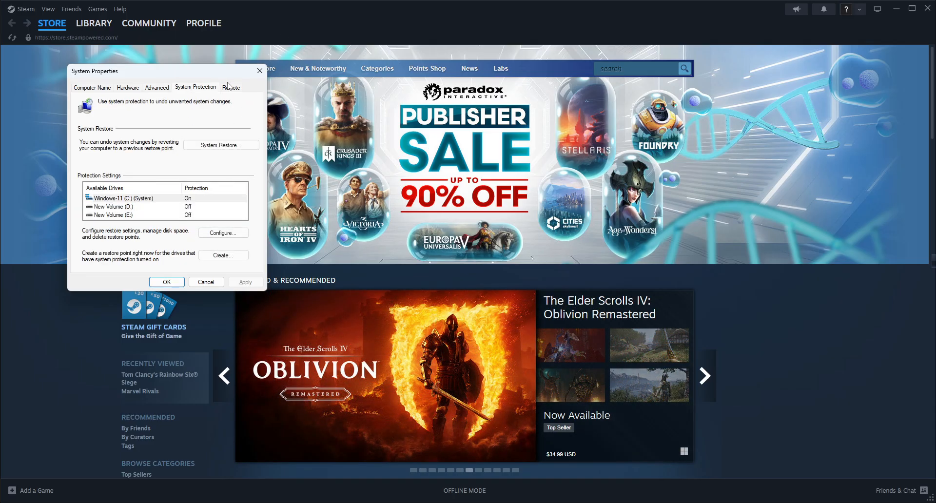